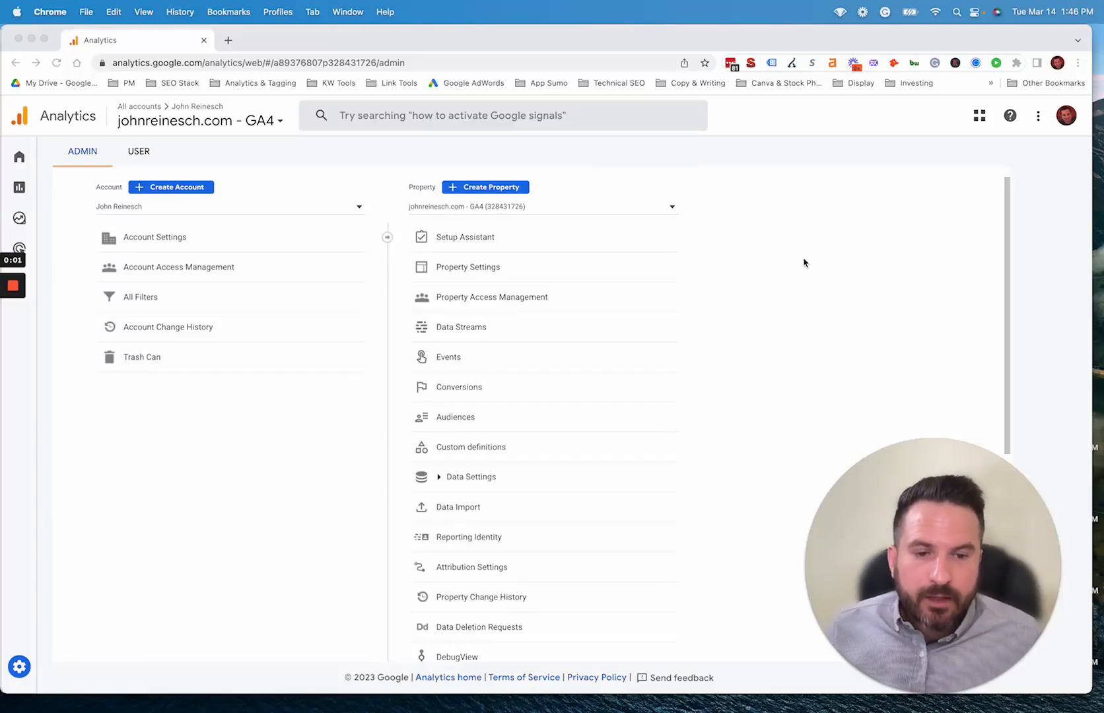
Show the Search Console Links list under Product Links, with the existing linked domain property
scroll("down", 3)
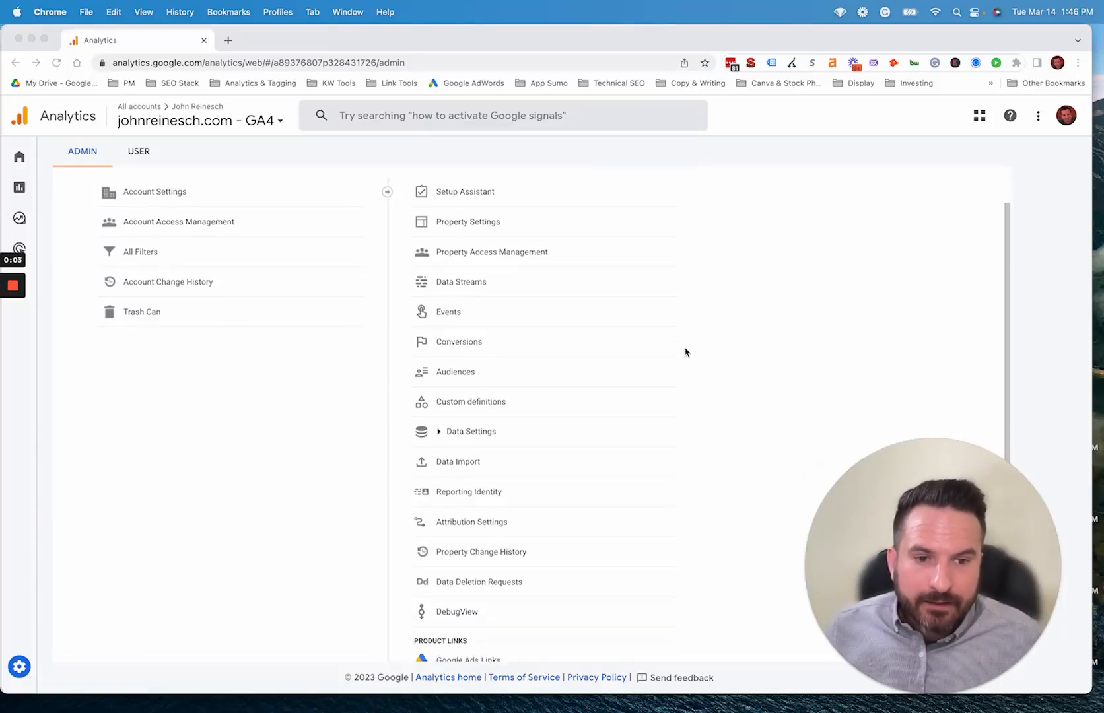
scroll("down", 3)
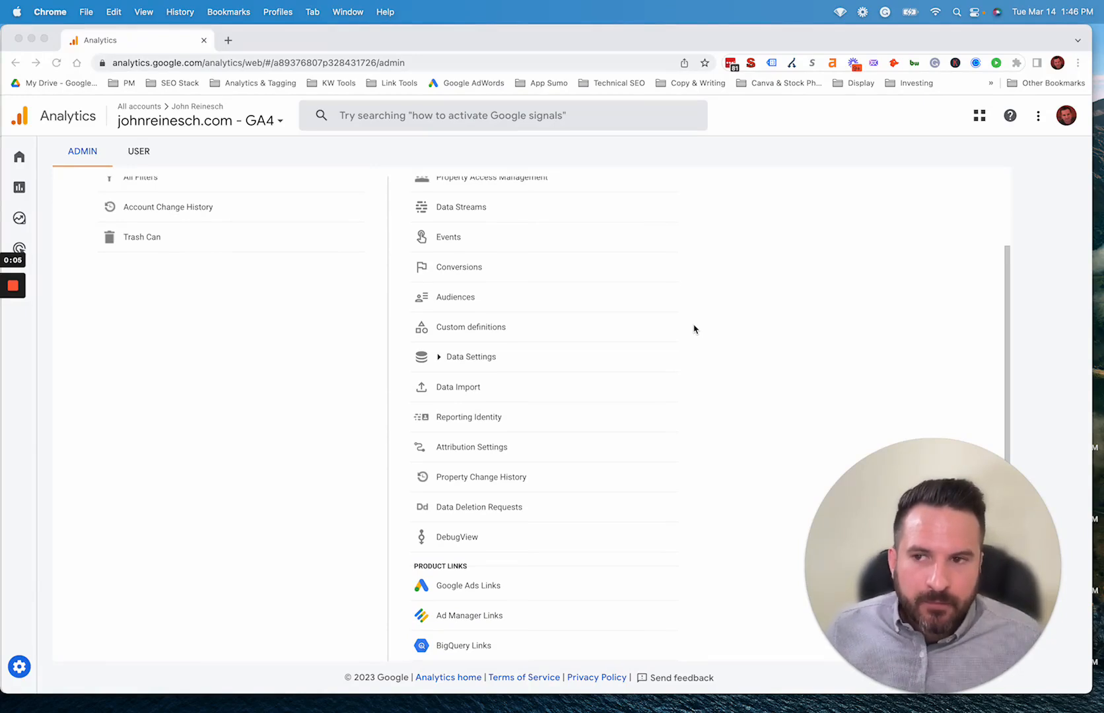
mouse_move(590, 317)
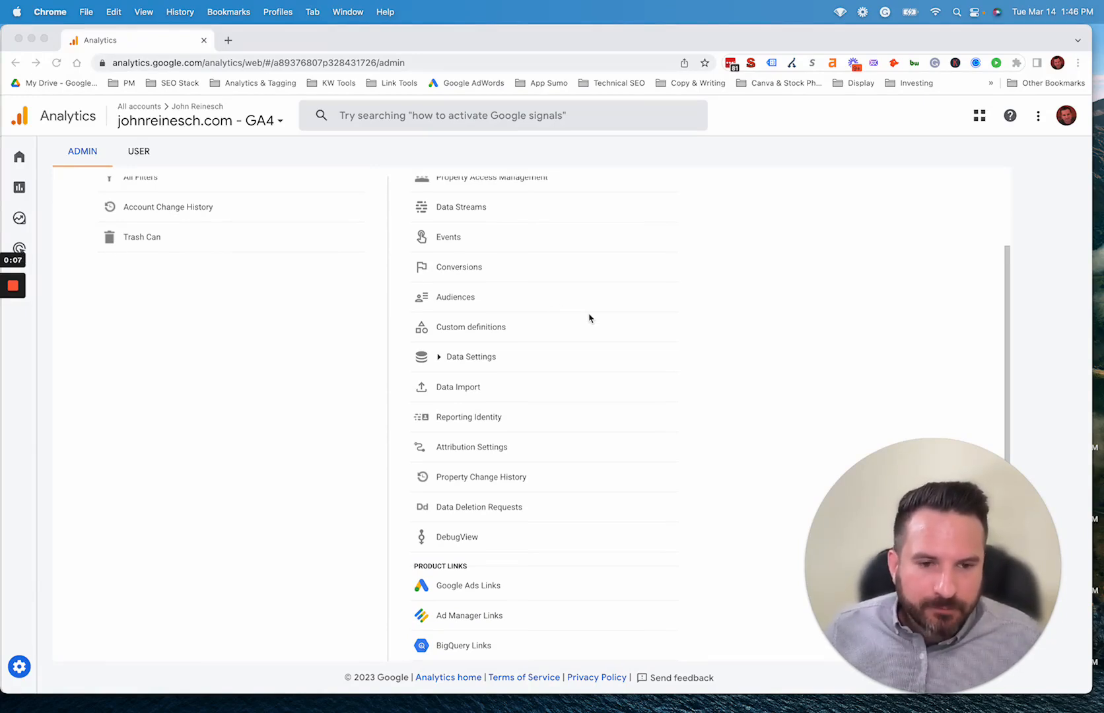
scroll("down", 3)
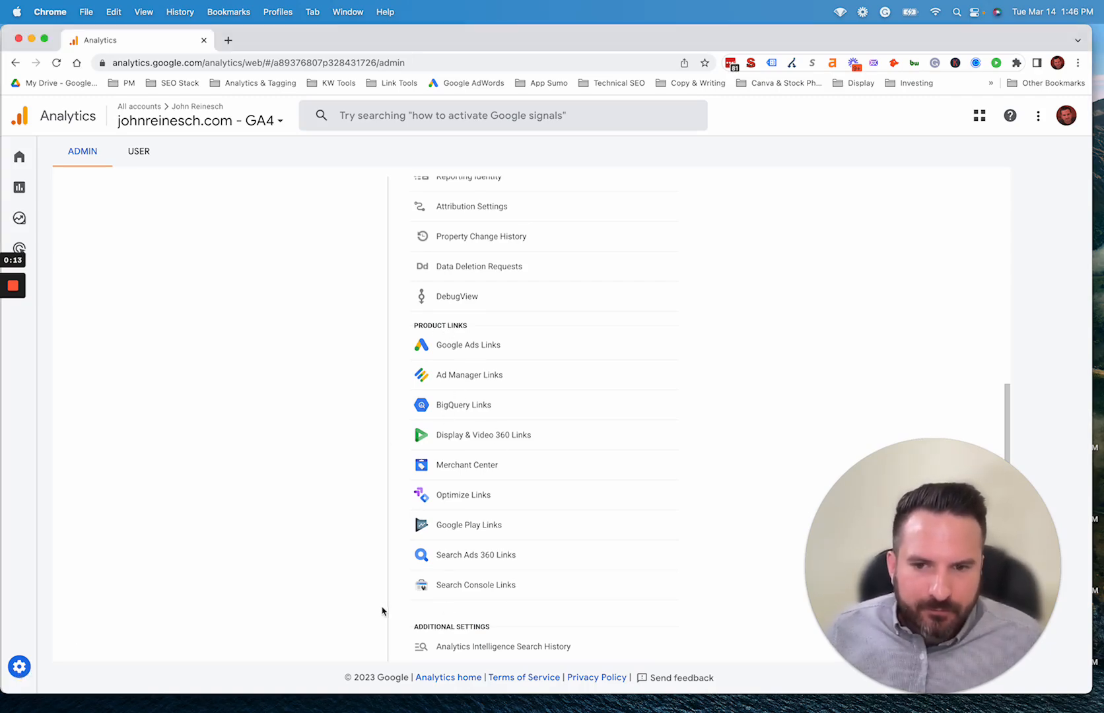
left_click(476, 584)
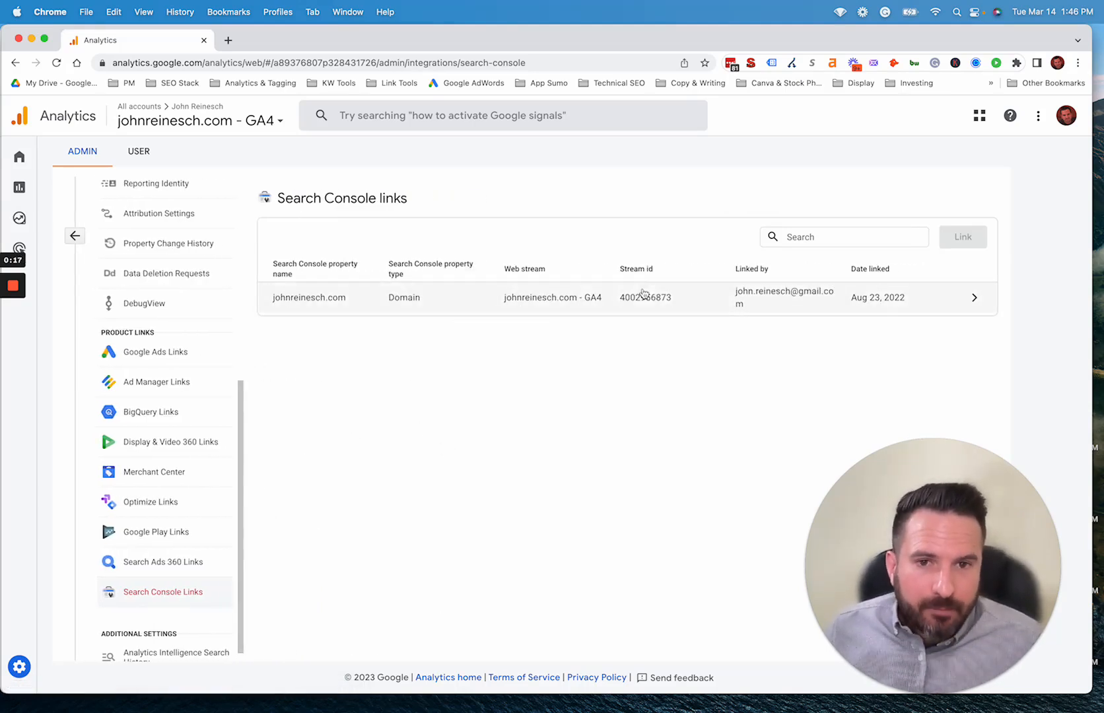
mouse_move(683, 383)
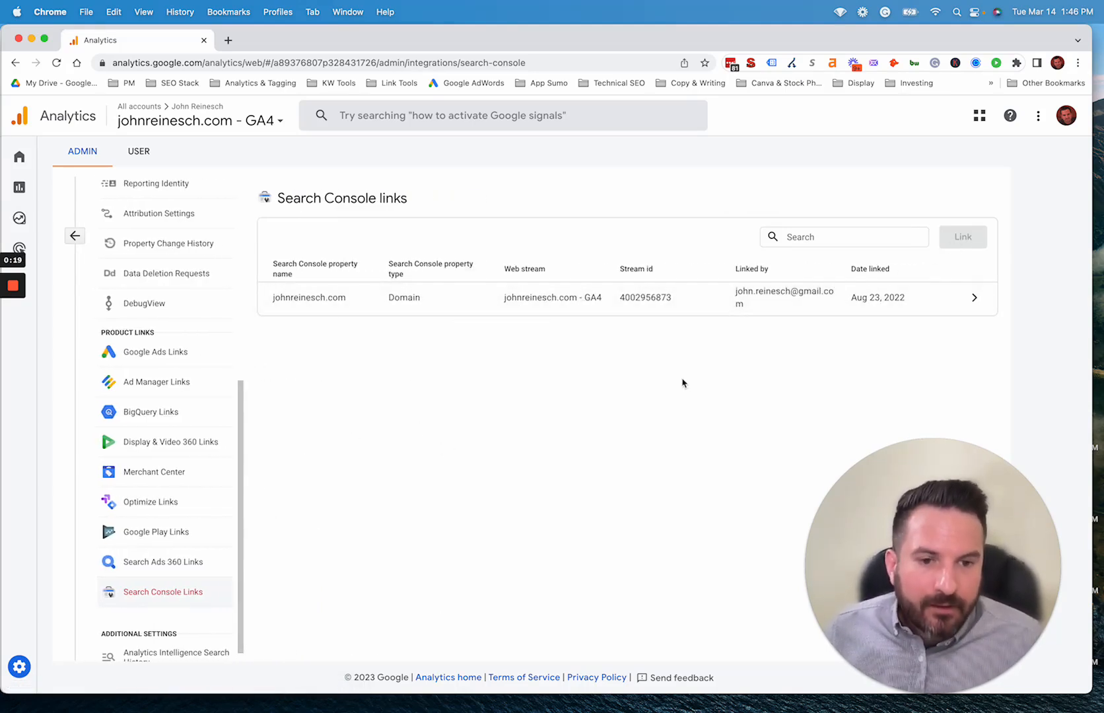
mouse_move(485, 388)
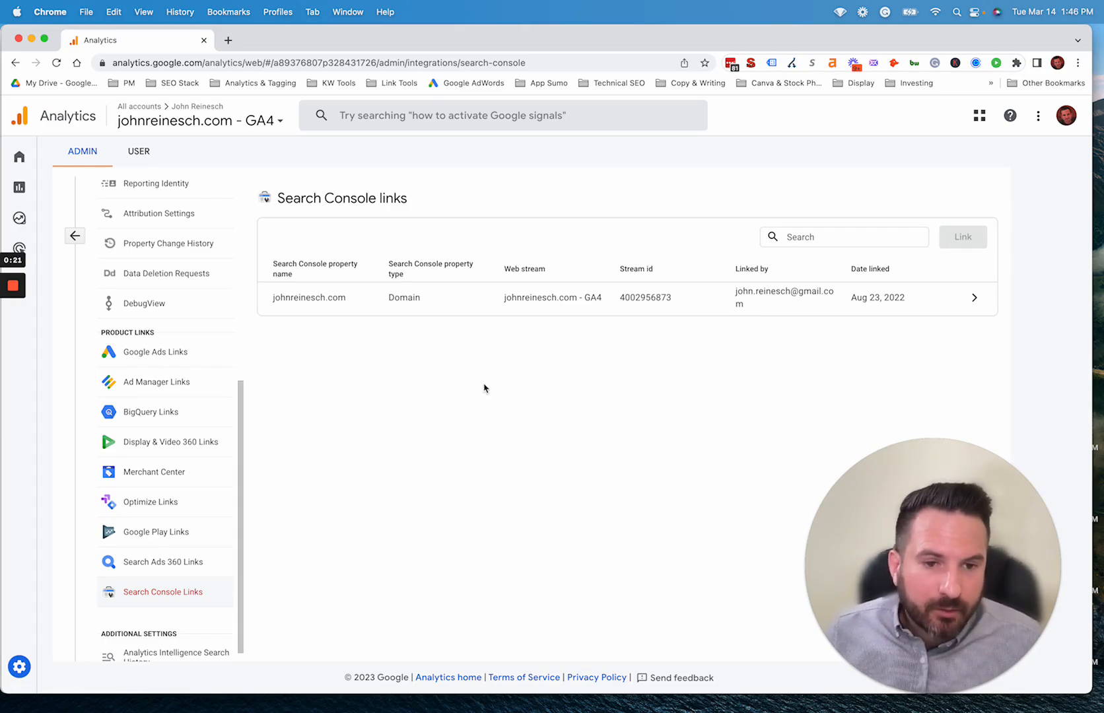
mouse_move(76, 236)
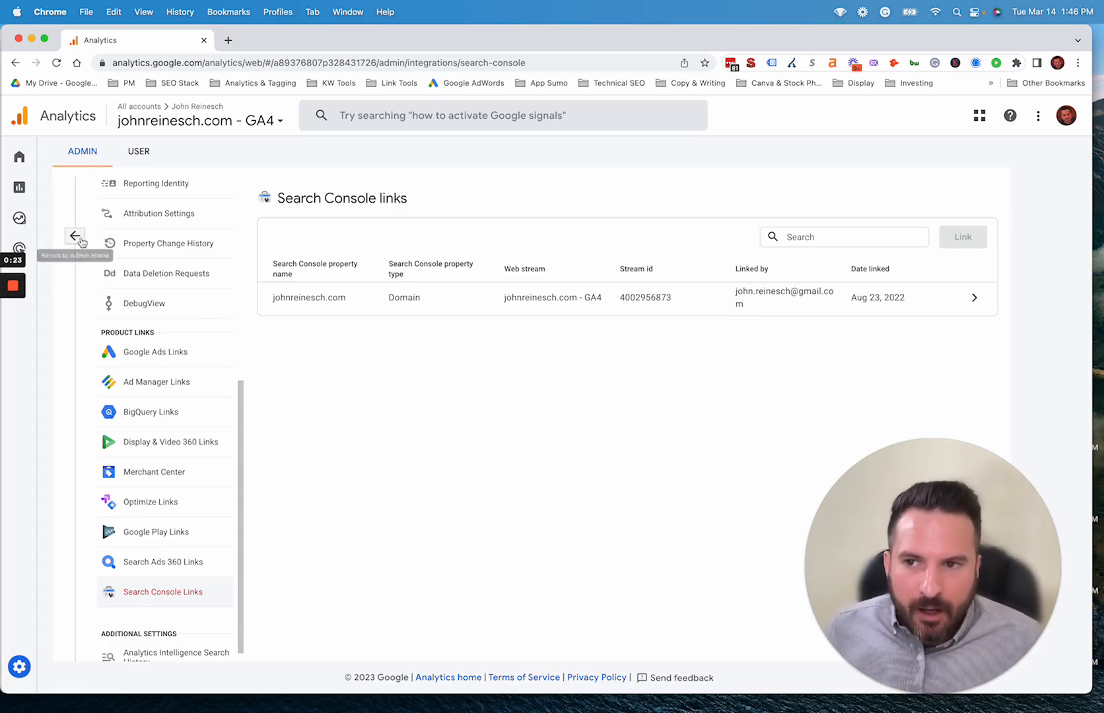
Return from Admin to the Reports snapshot showing users, traffic trends and new-user channels
left_click(76, 237)
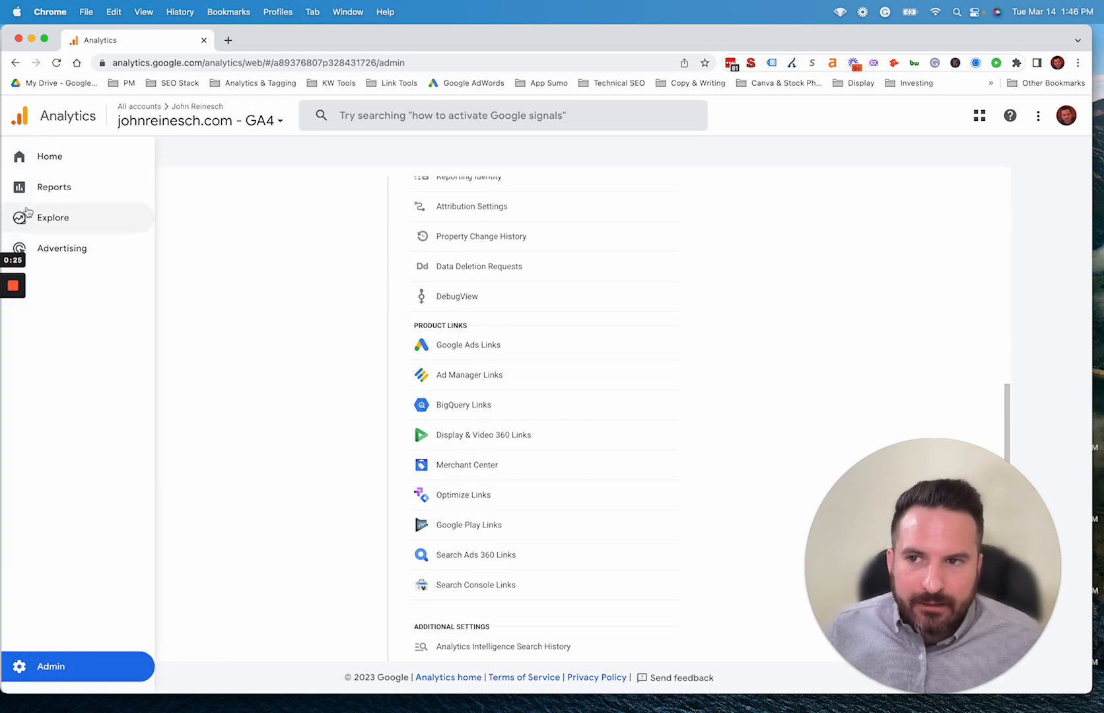
left_click(55, 186)
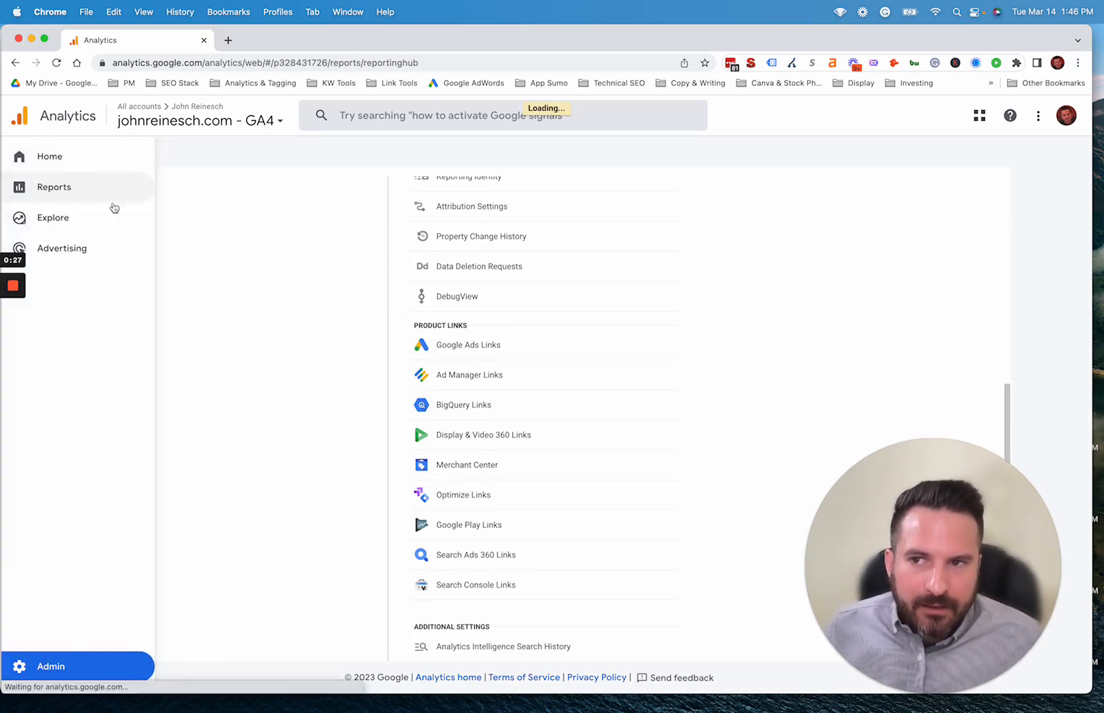
left_click(54, 187)
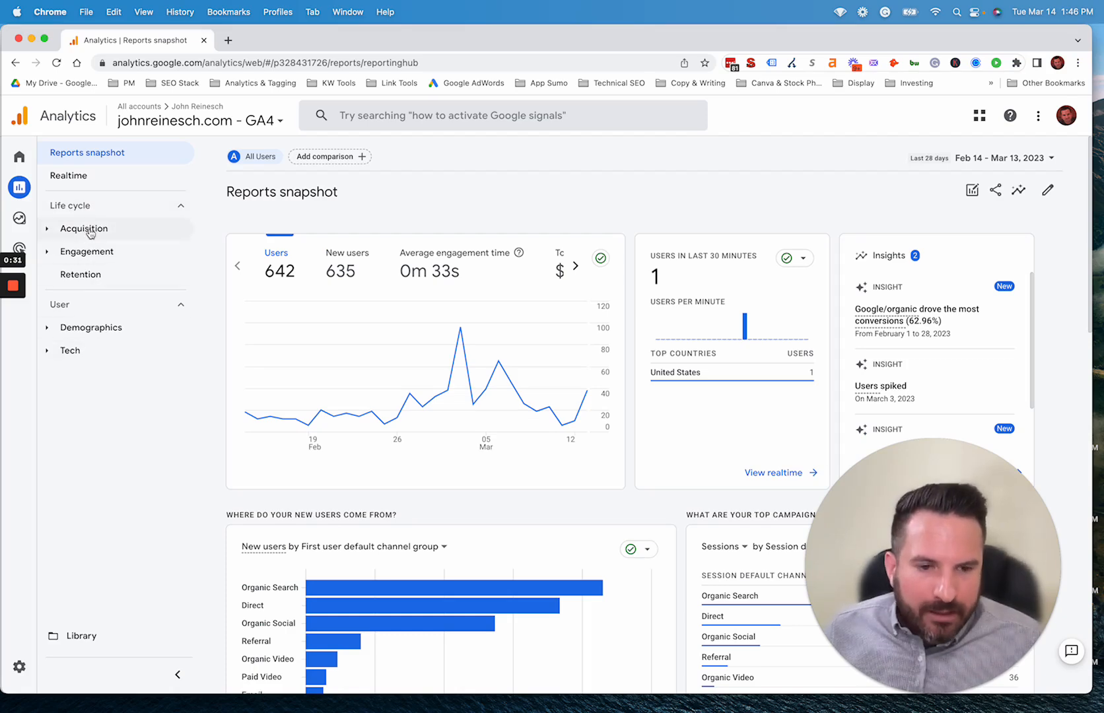
mouse_move(75, 424)
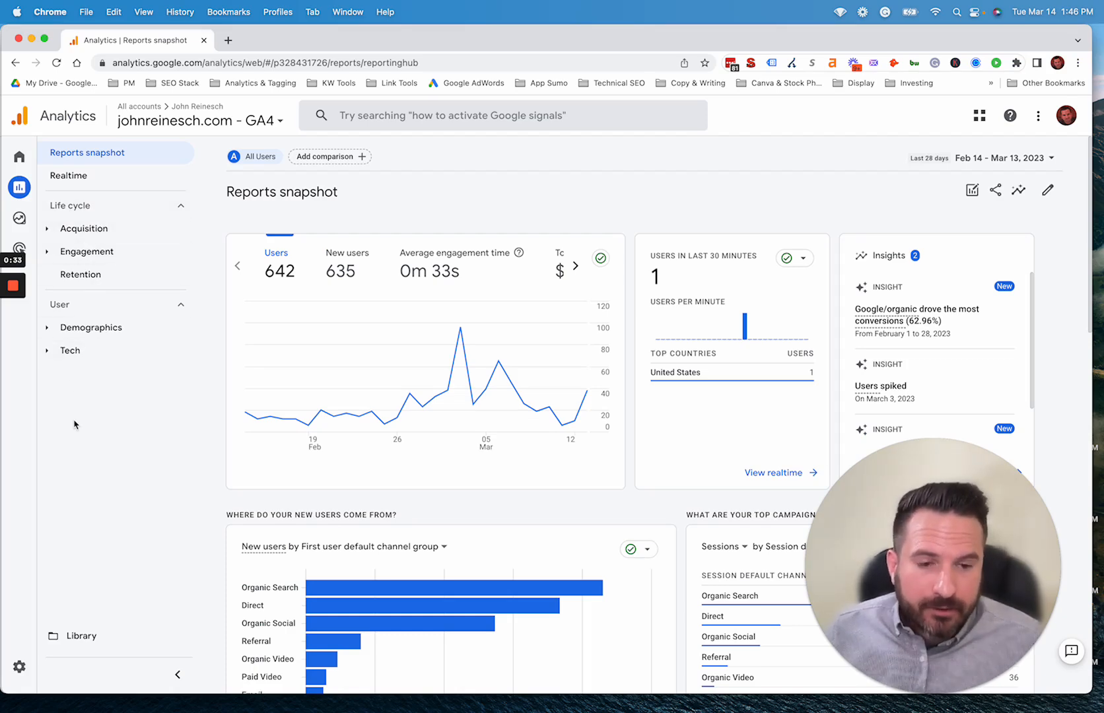
mouse_move(99, 245)
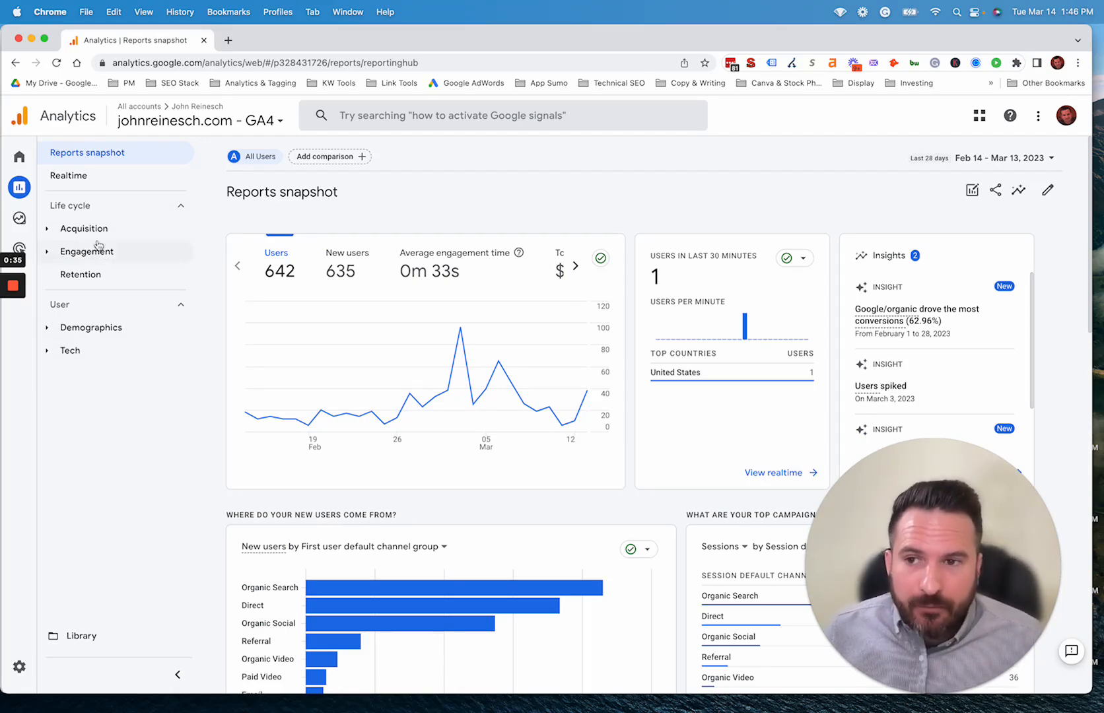
mouse_move(99, 344)
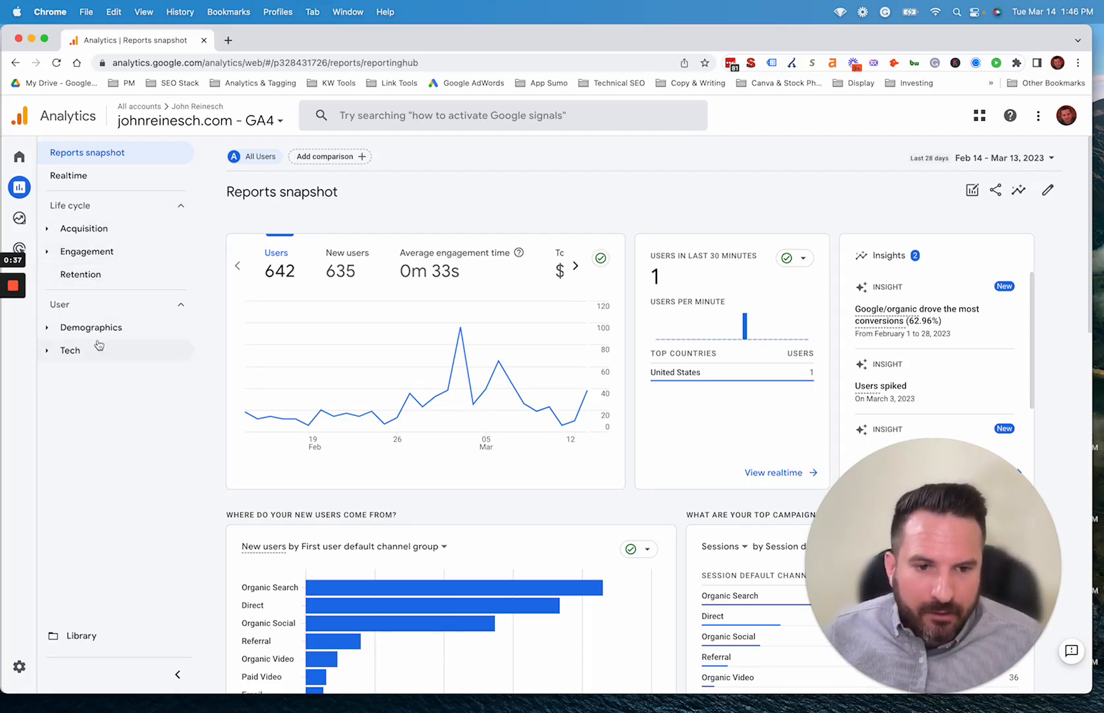
mouse_move(96, 254)
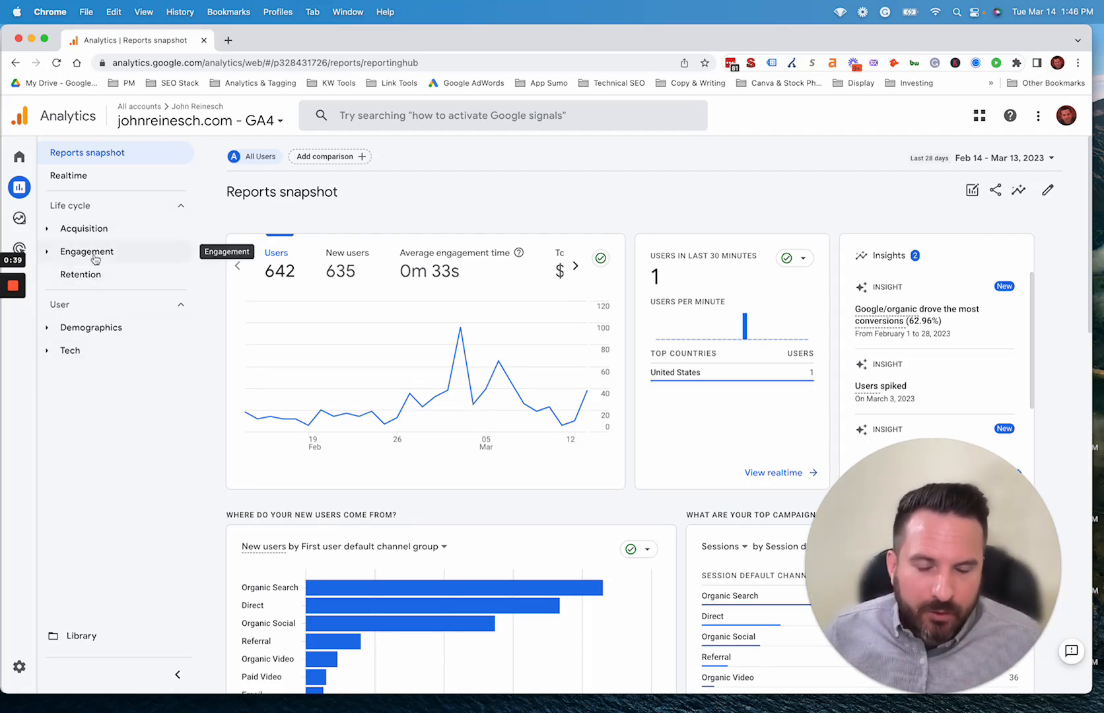
mouse_move(72, 385)
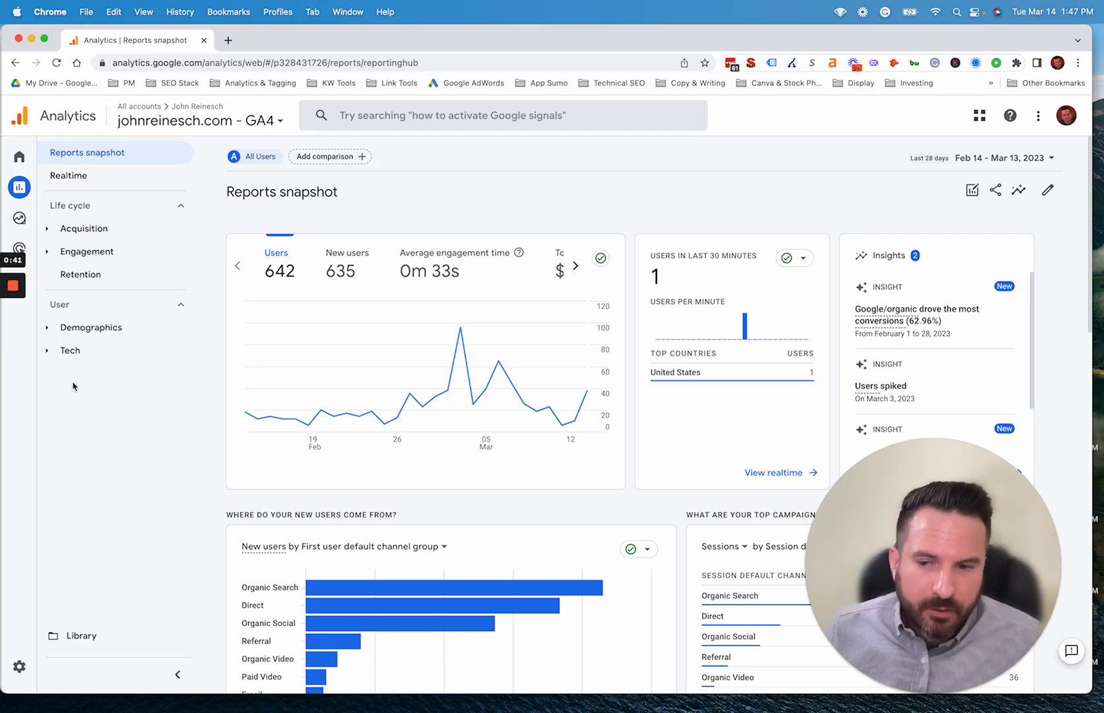
mouse_move(100, 355)
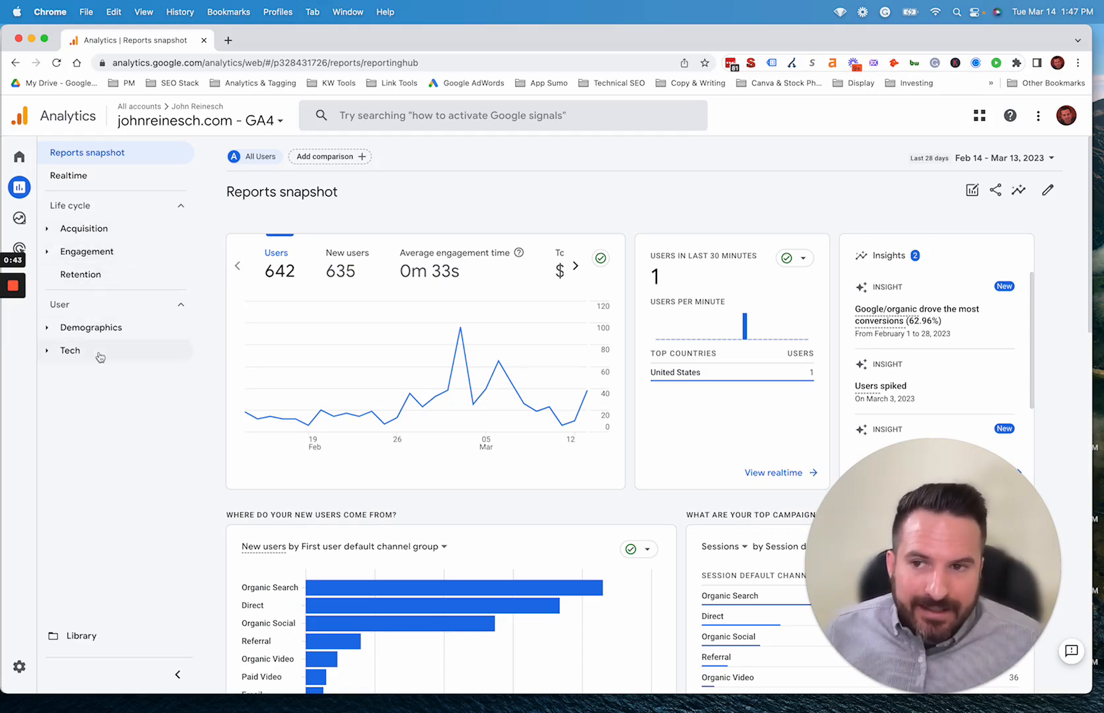
mouse_move(92, 514)
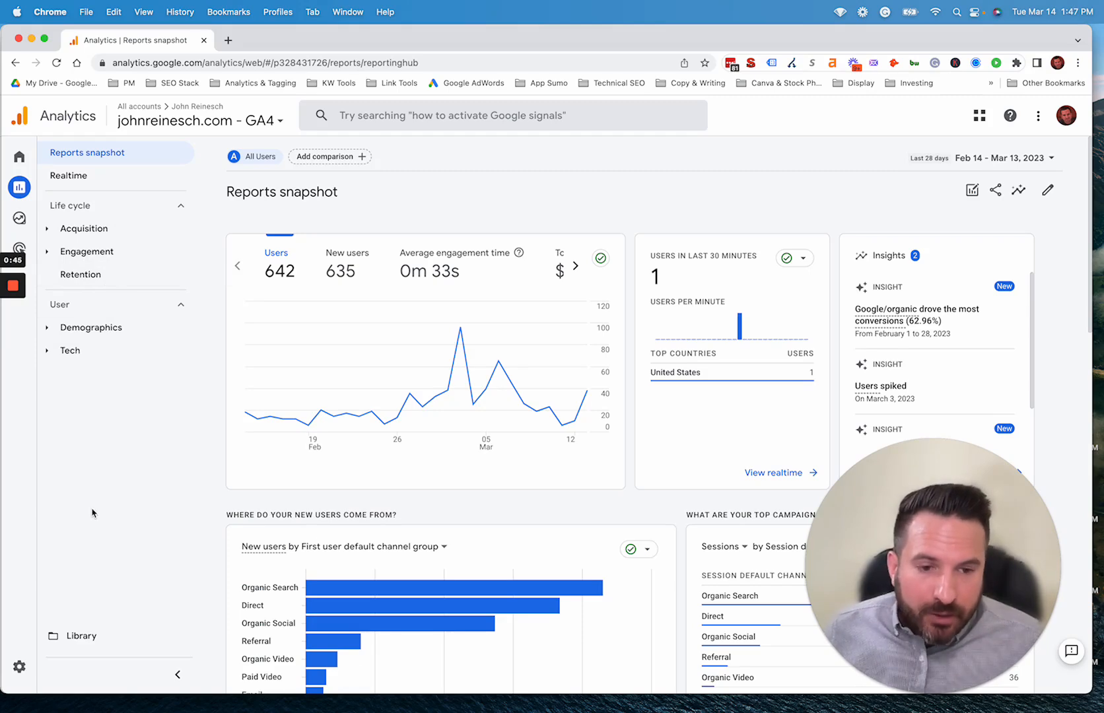
mouse_move(79, 632)
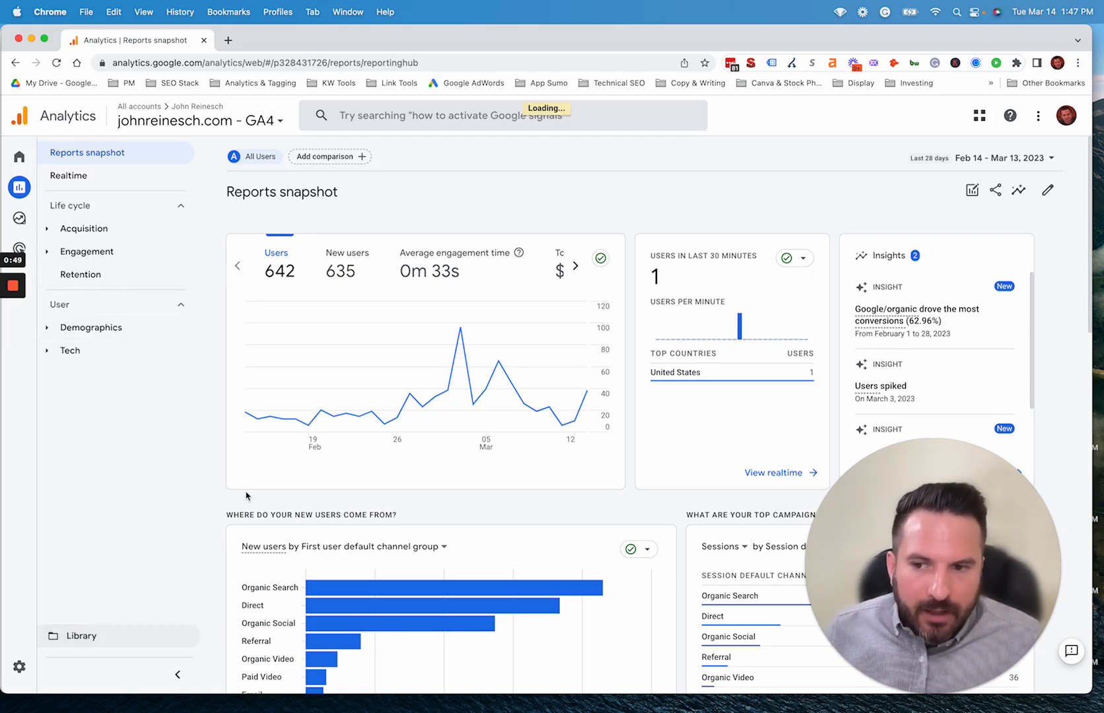
Publish the Search Console collection from the report Library via its card menu
left_click(81, 635)
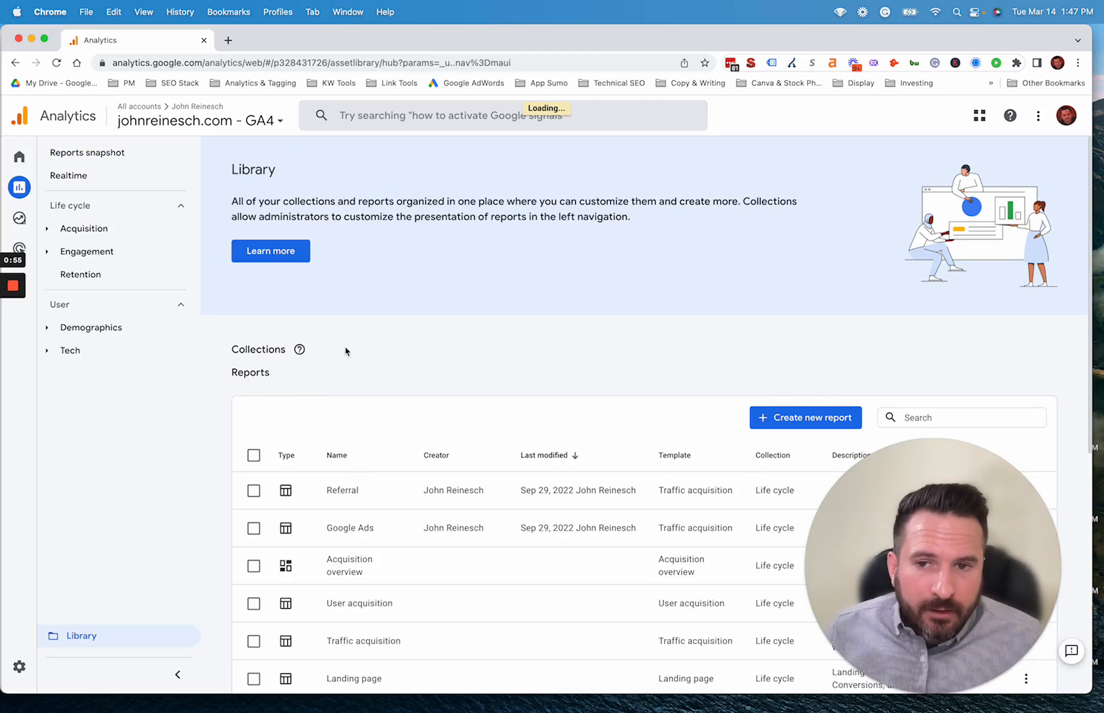
mouse_move(474, 354)
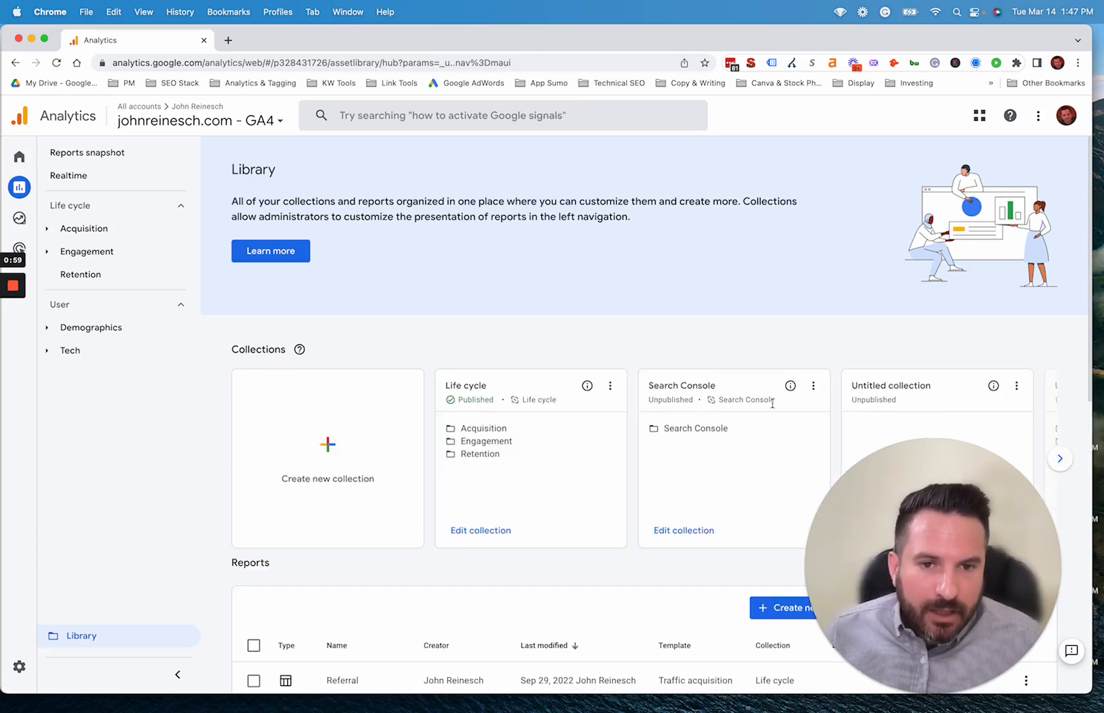
left_click(814, 386)
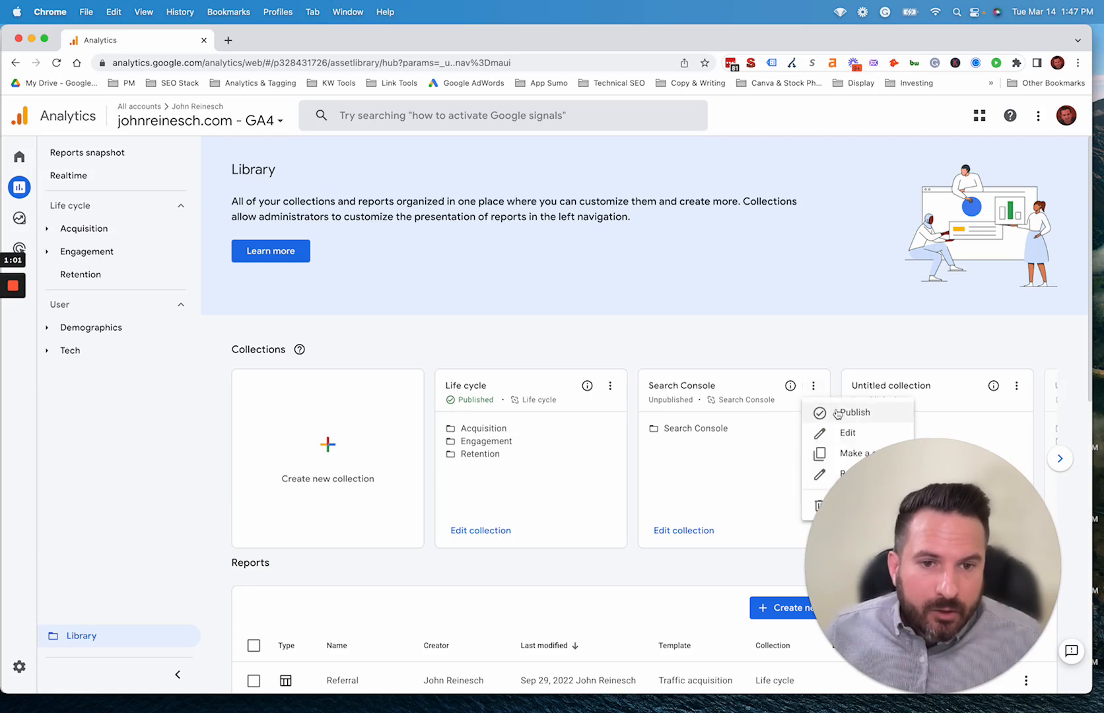
left_click(854, 412)
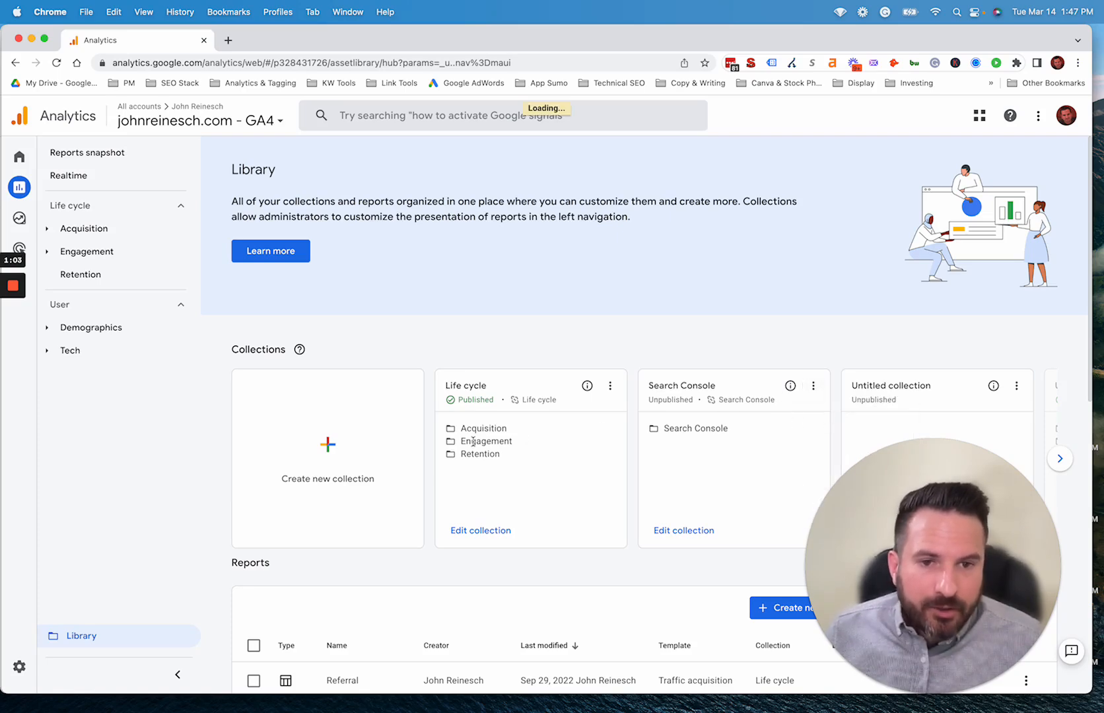
mouse_move(127, 287)
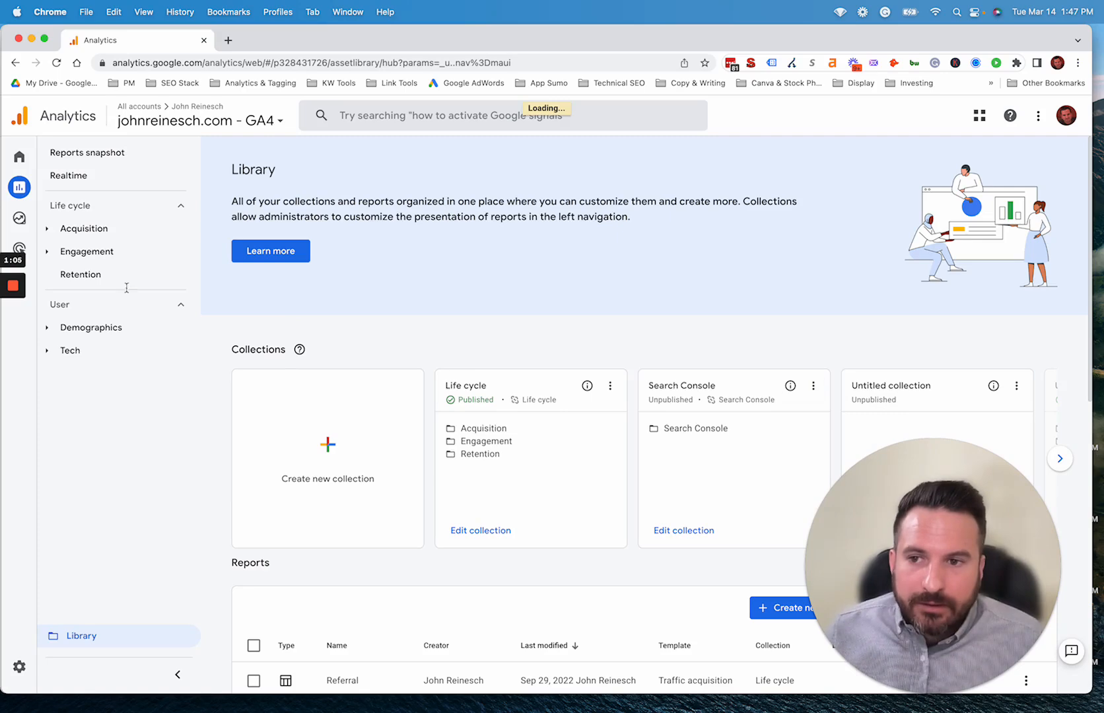
mouse_move(66, 315)
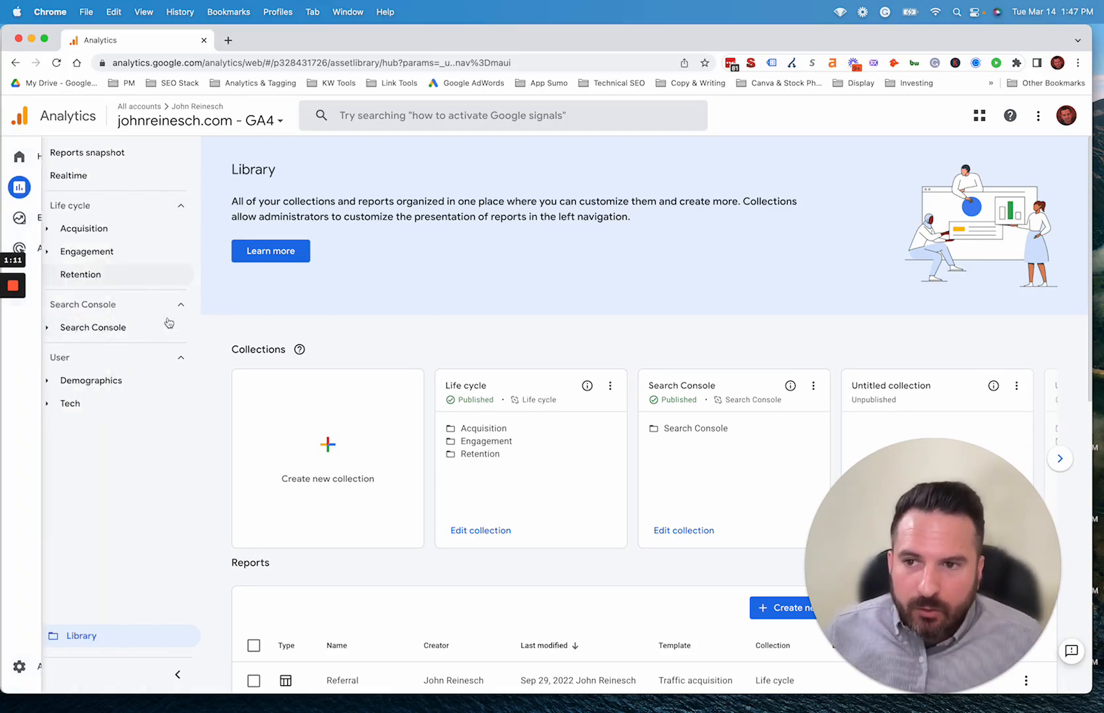
Expand the Search Console topic to show the Queries and Google organic search traffic reports
left_click(93, 327)
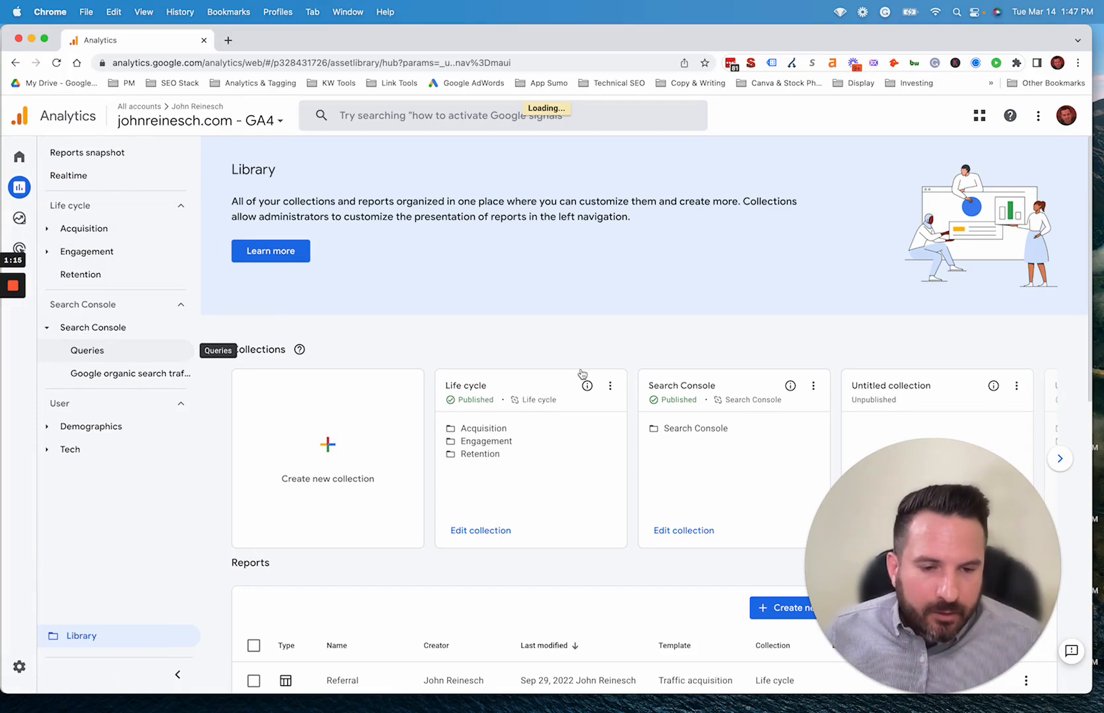
mouse_move(322, 342)
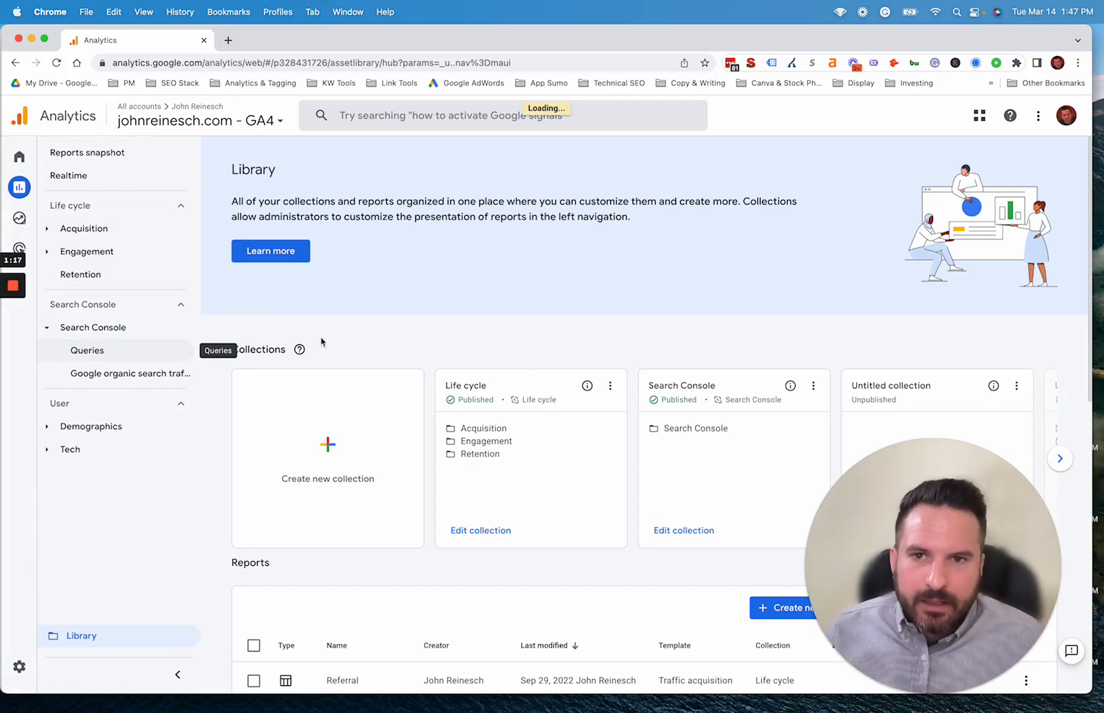
scroll("down", 3)
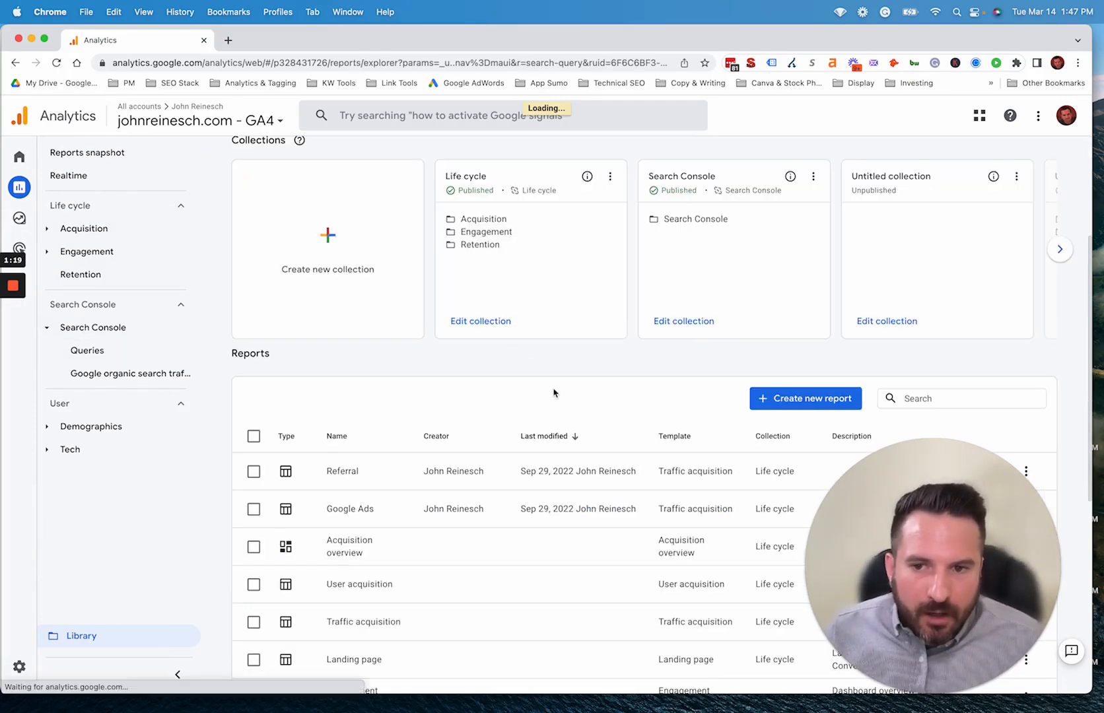
Show the Queries report table of organic search clicks, impressions, CTR and average position
left_click(87, 350)
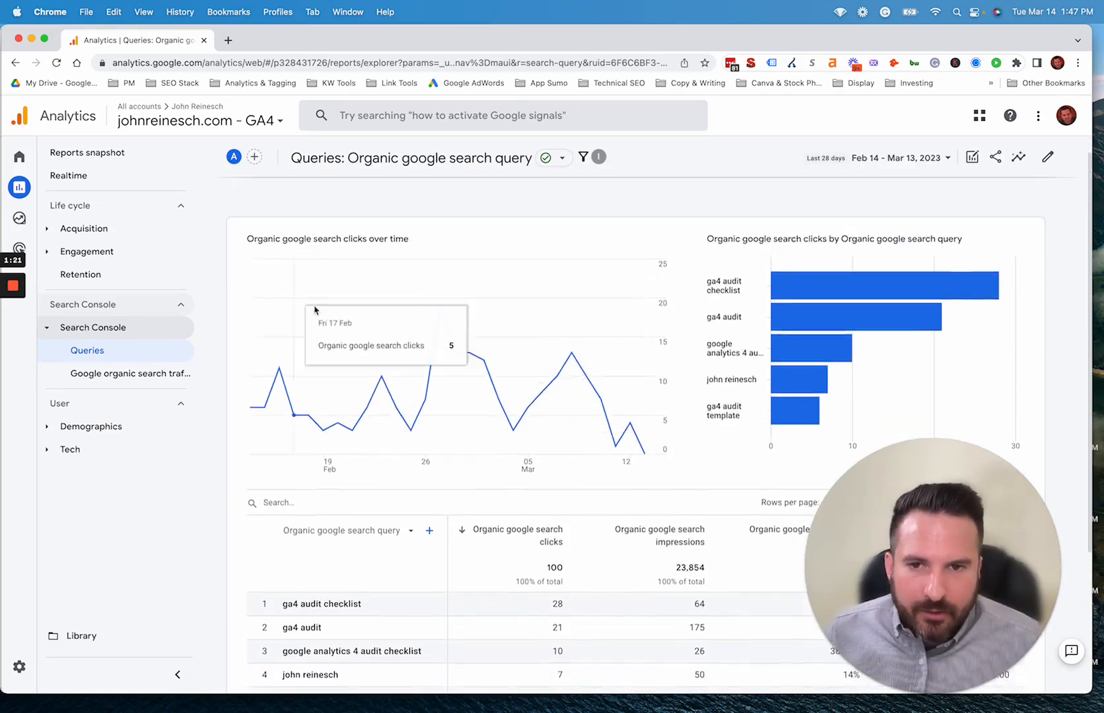
scroll("down", 3)
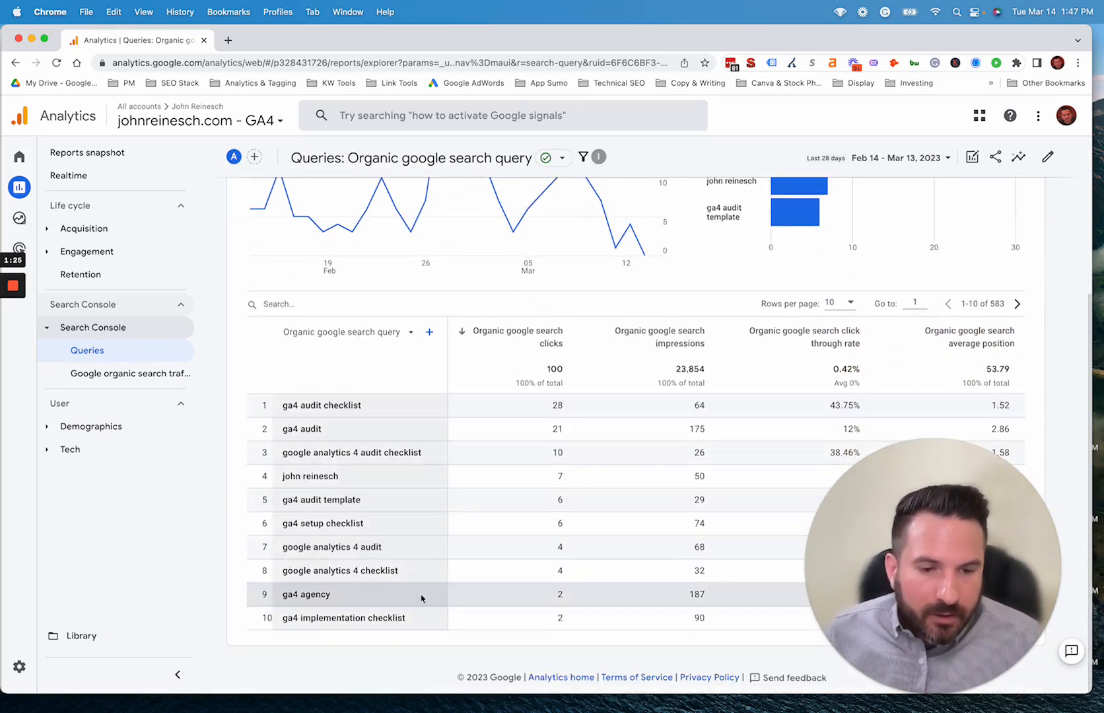
mouse_move(561, 355)
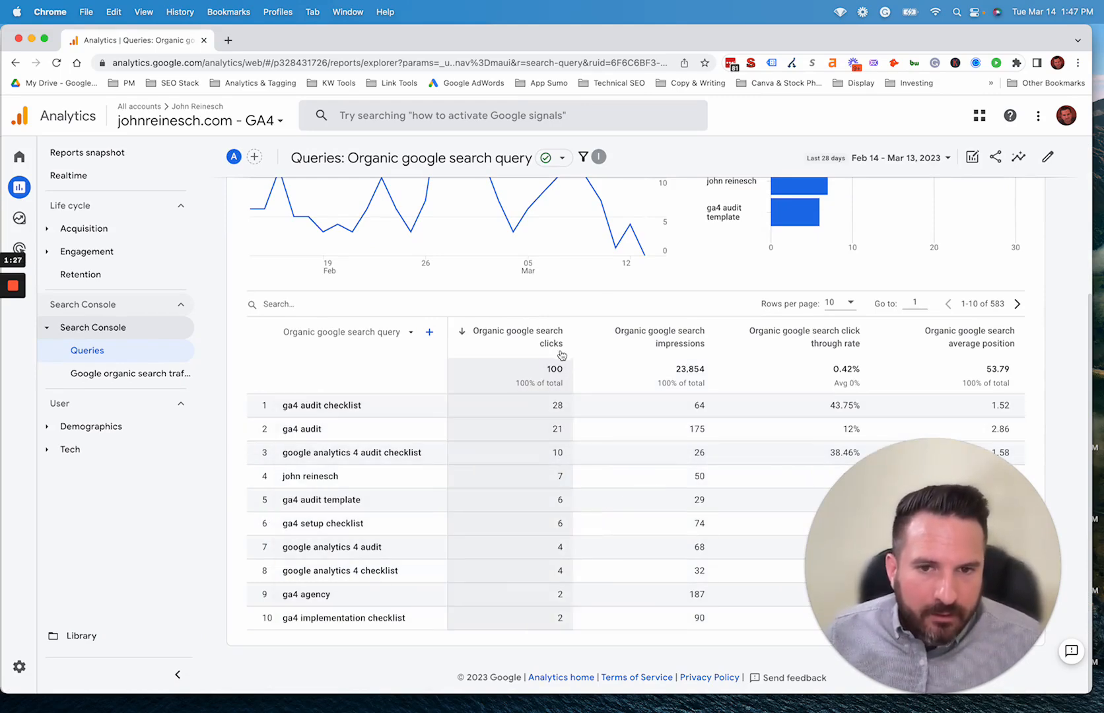